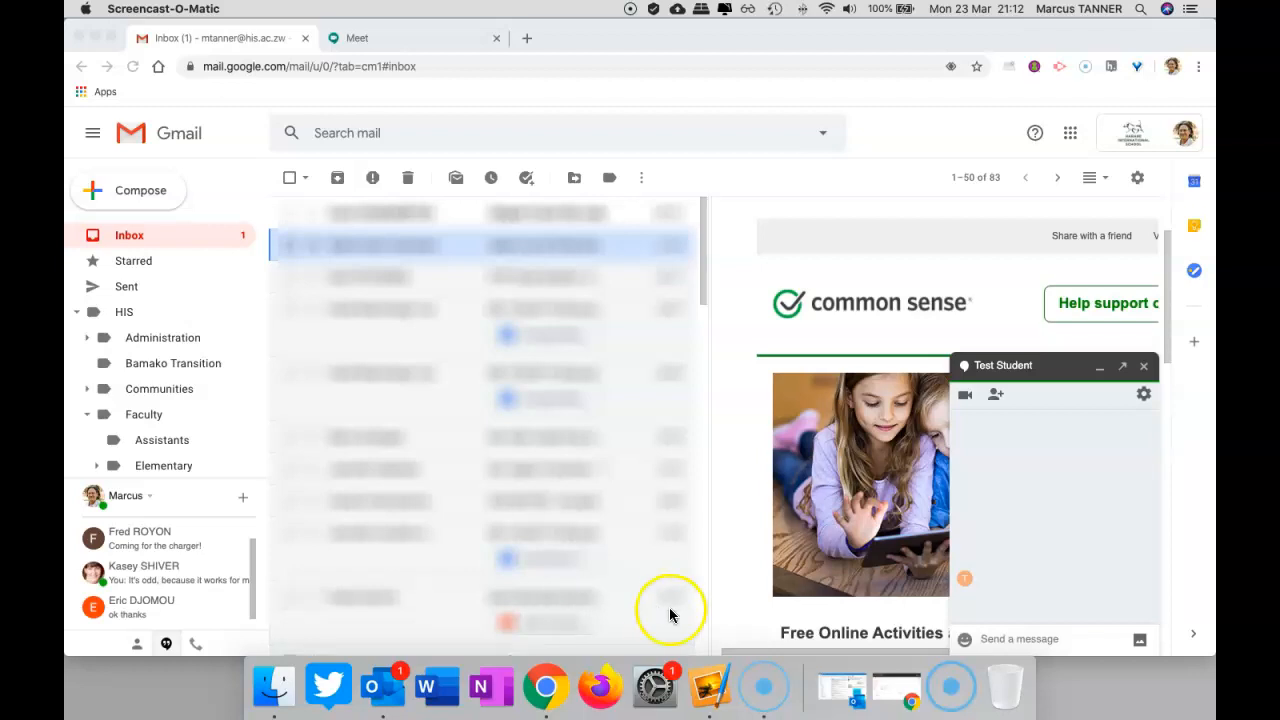
mouse_move(696, 616)
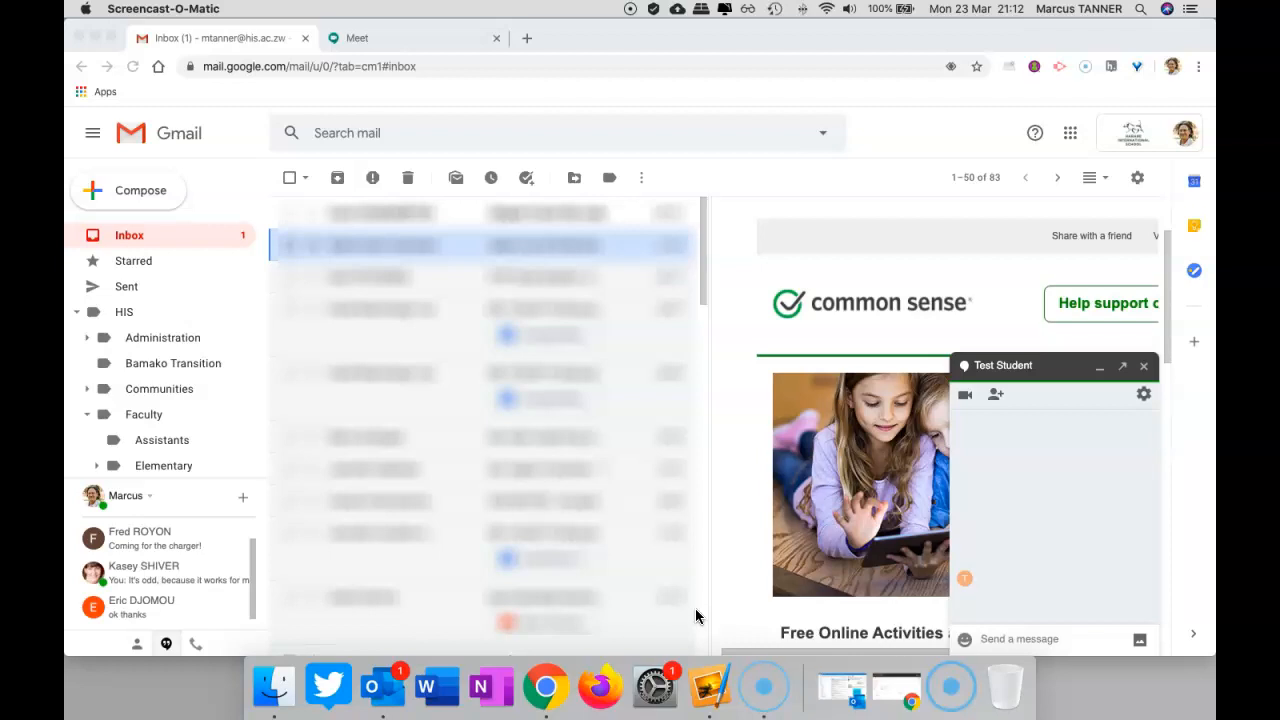
mouse_move(1058, 612)
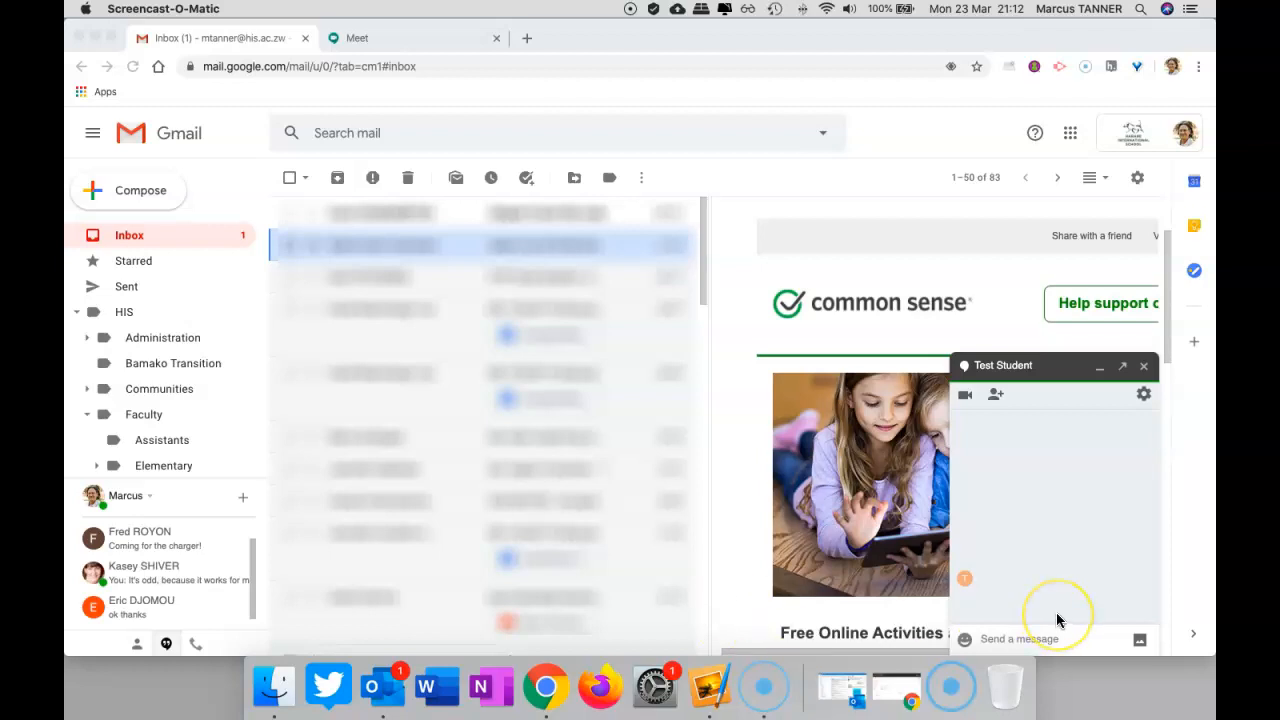
mouse_move(1058, 612)
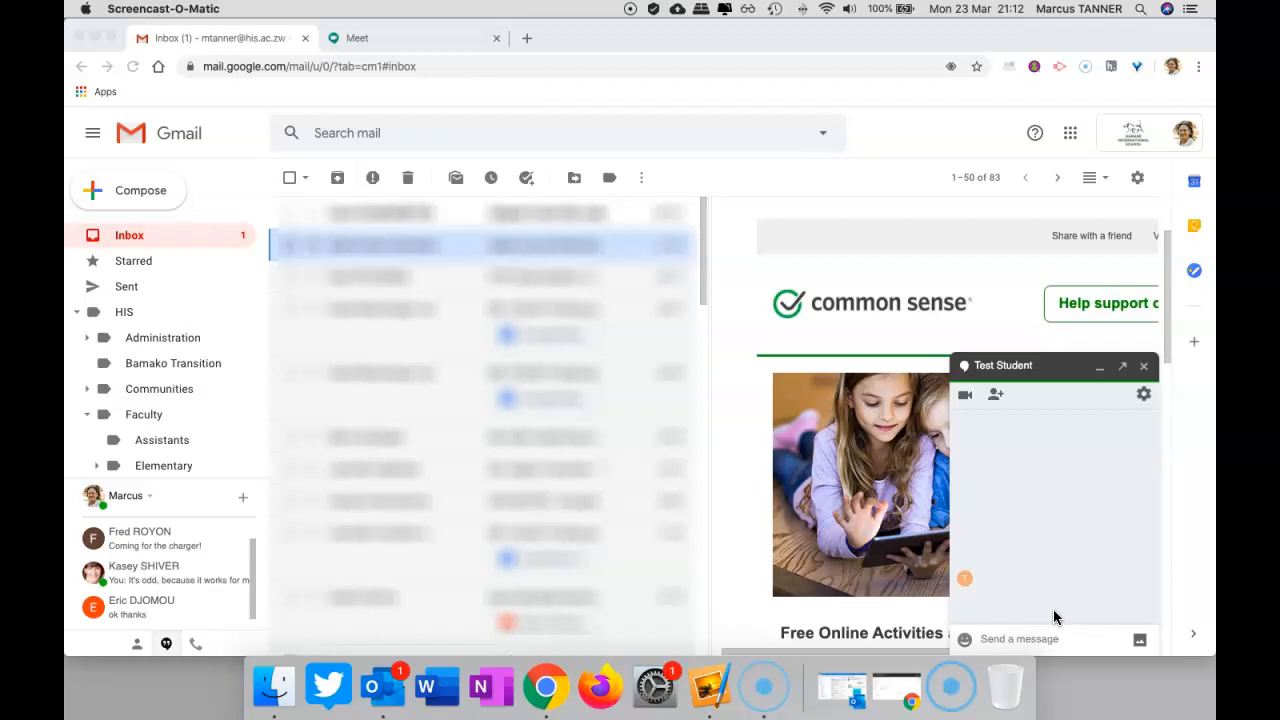
mouse_move(968, 408)
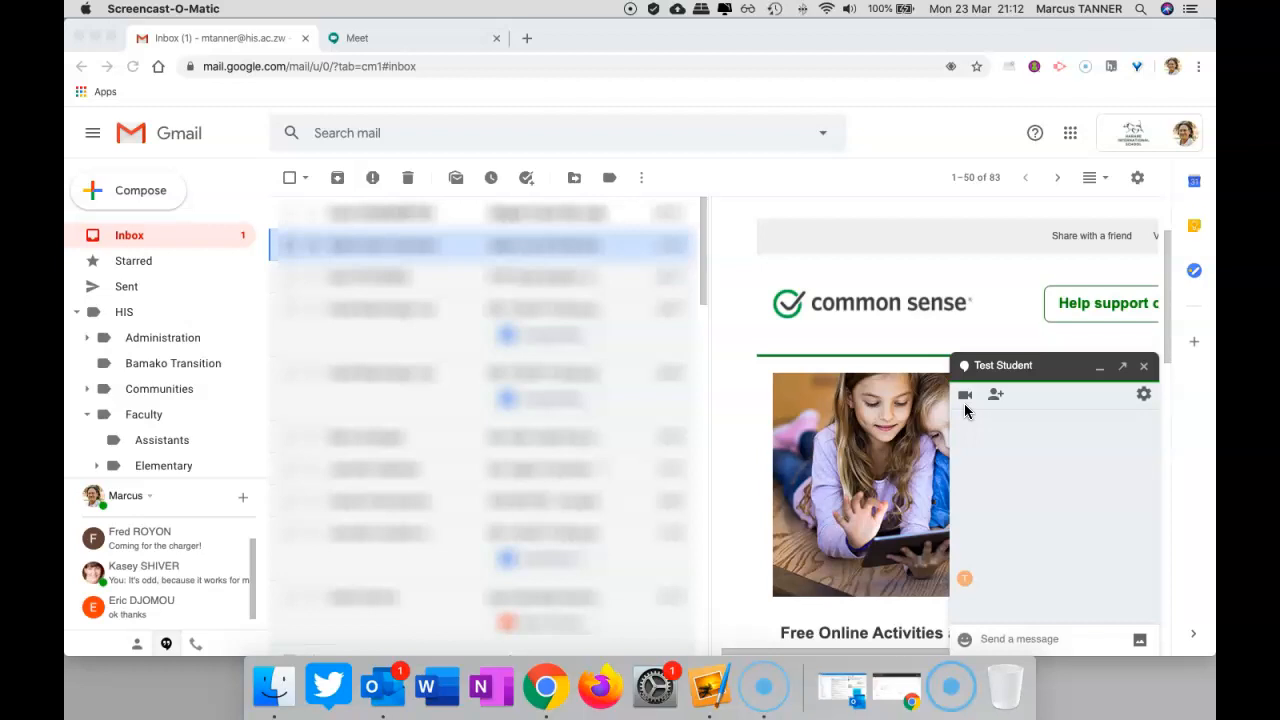
mouse_move(964, 410)
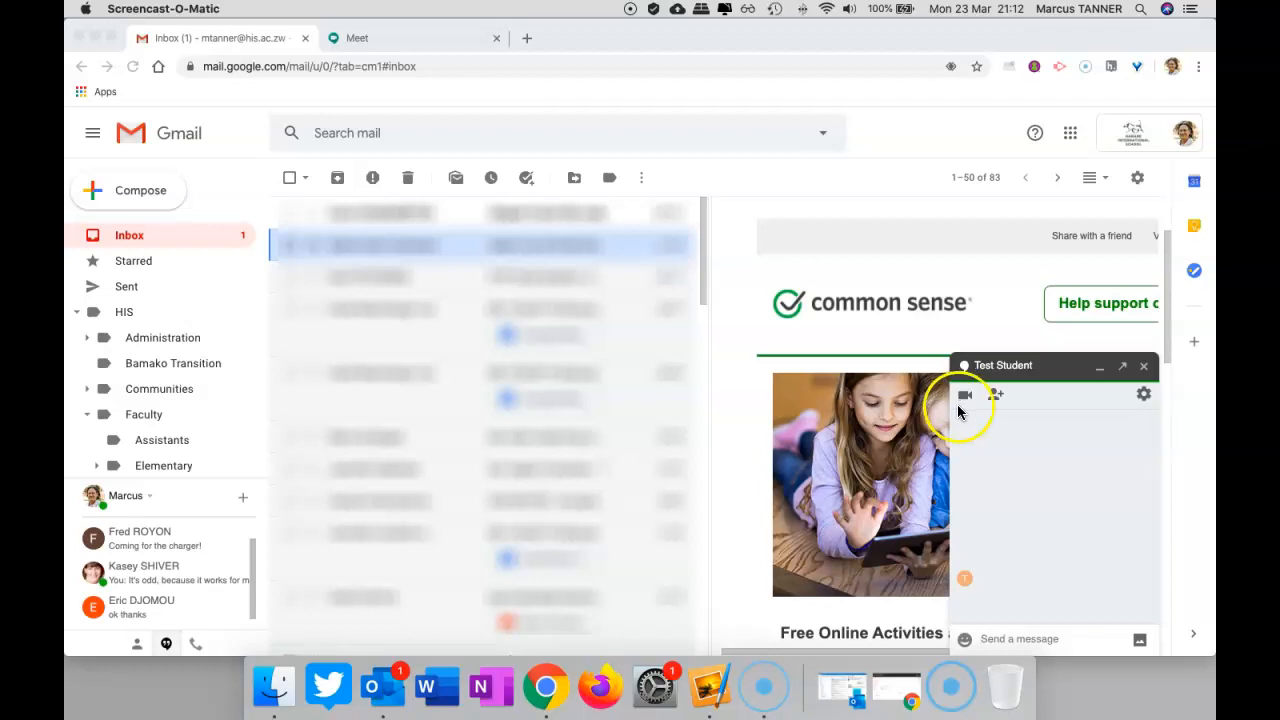
Step: Start a new meeting with the nickname 'Mr Tanner' and reach its camera preview
click(356, 38)
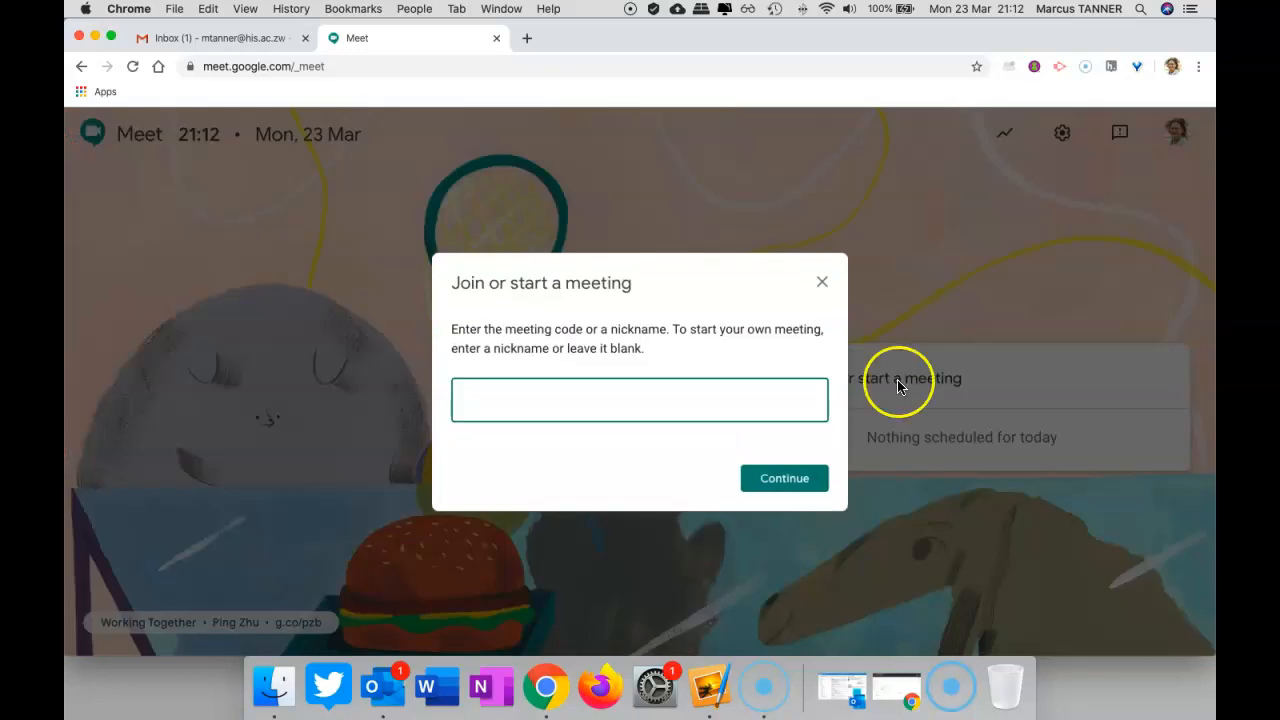
text(M)
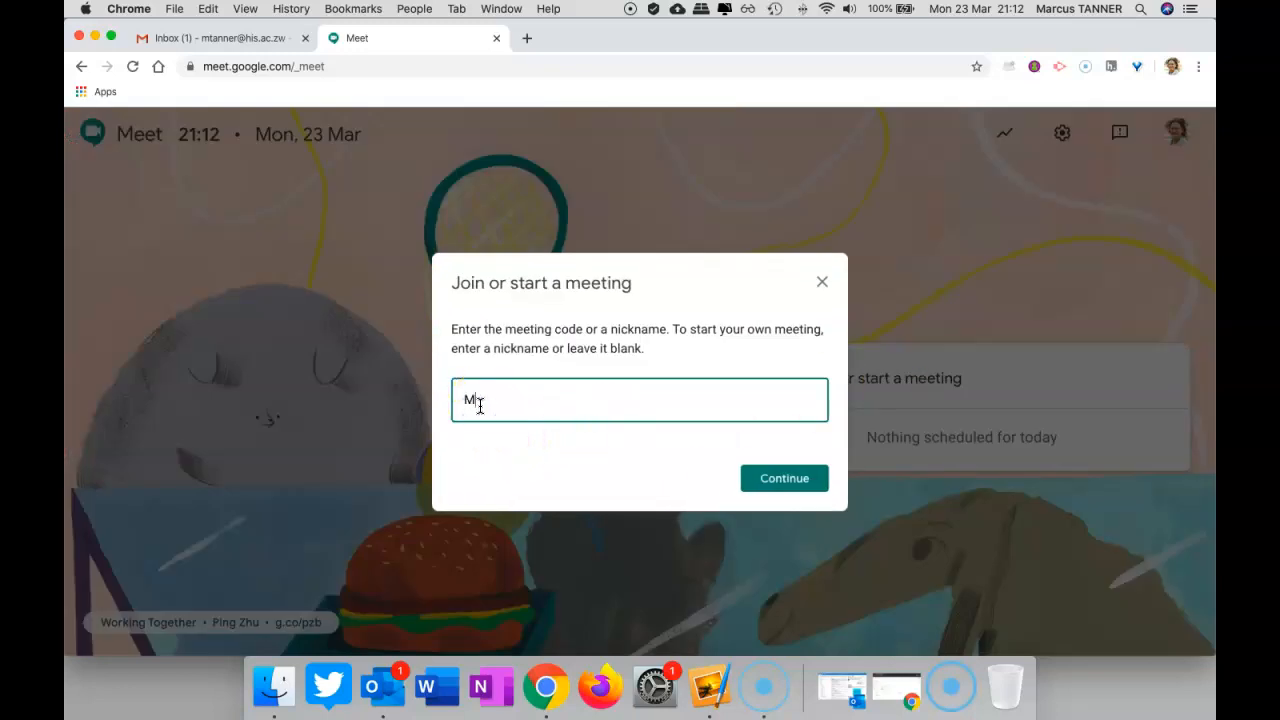
text(Tanner)
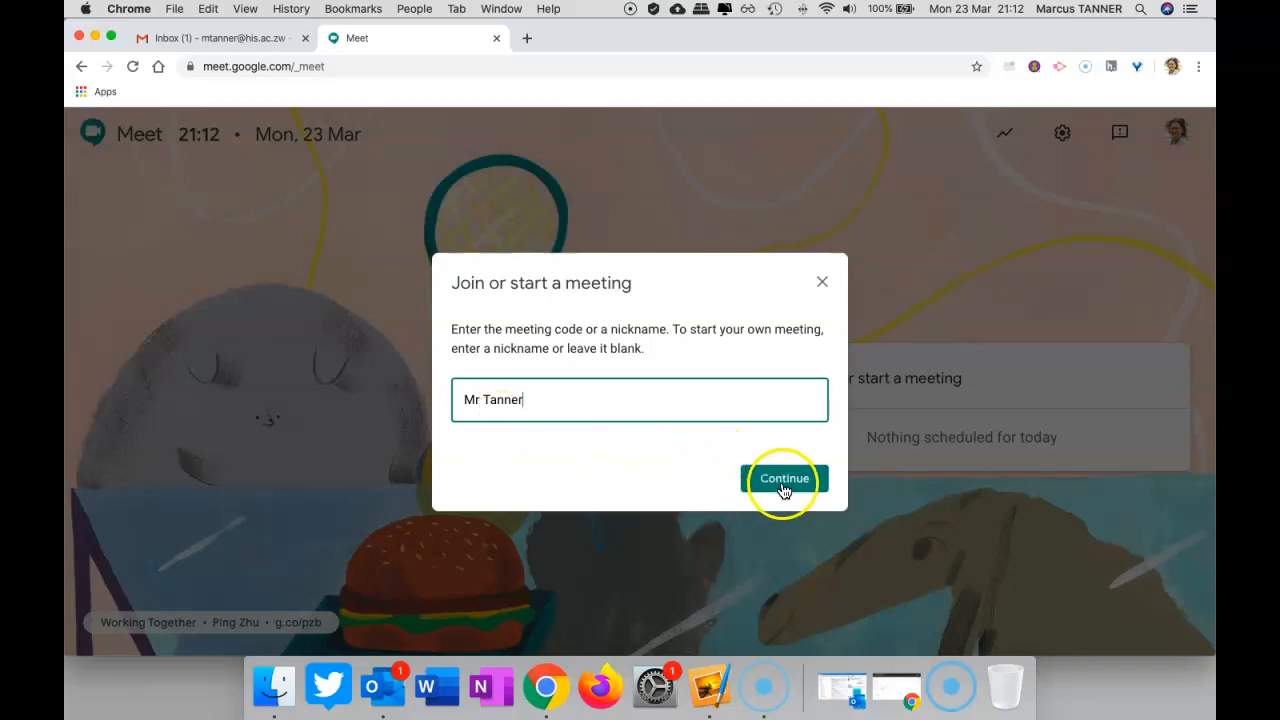
click(784, 478)
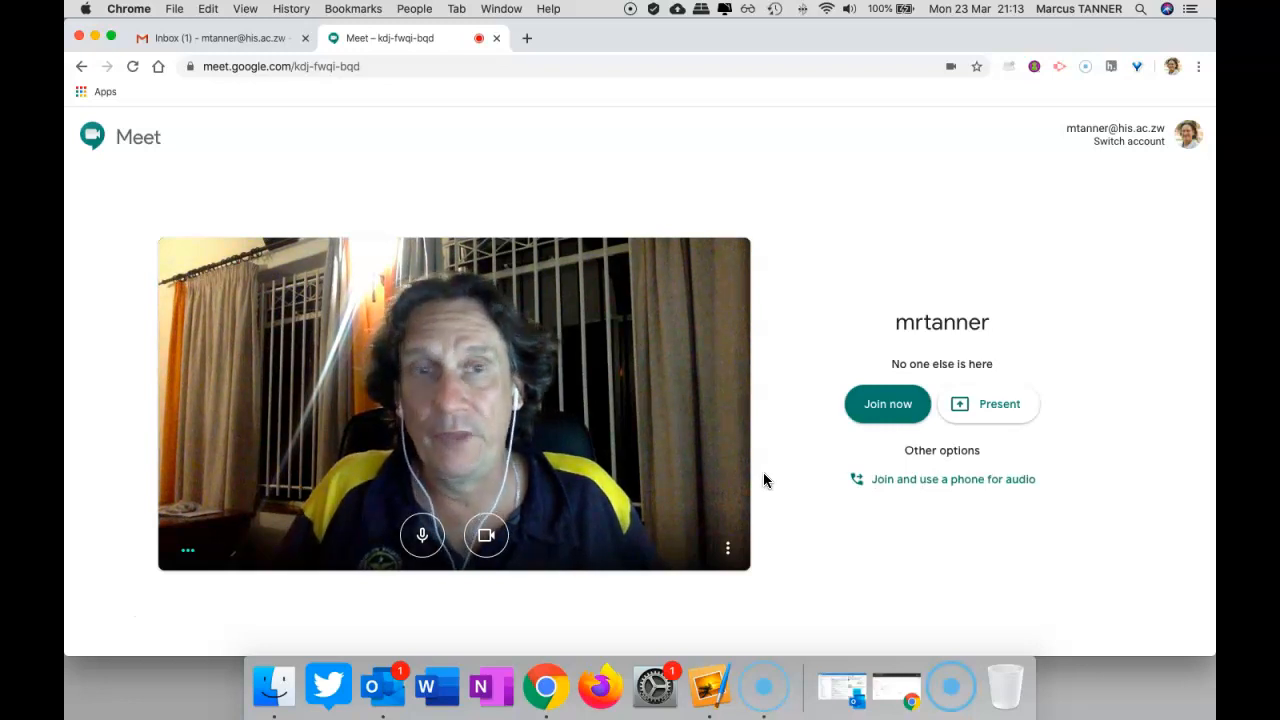
mouse_move(836, 482)
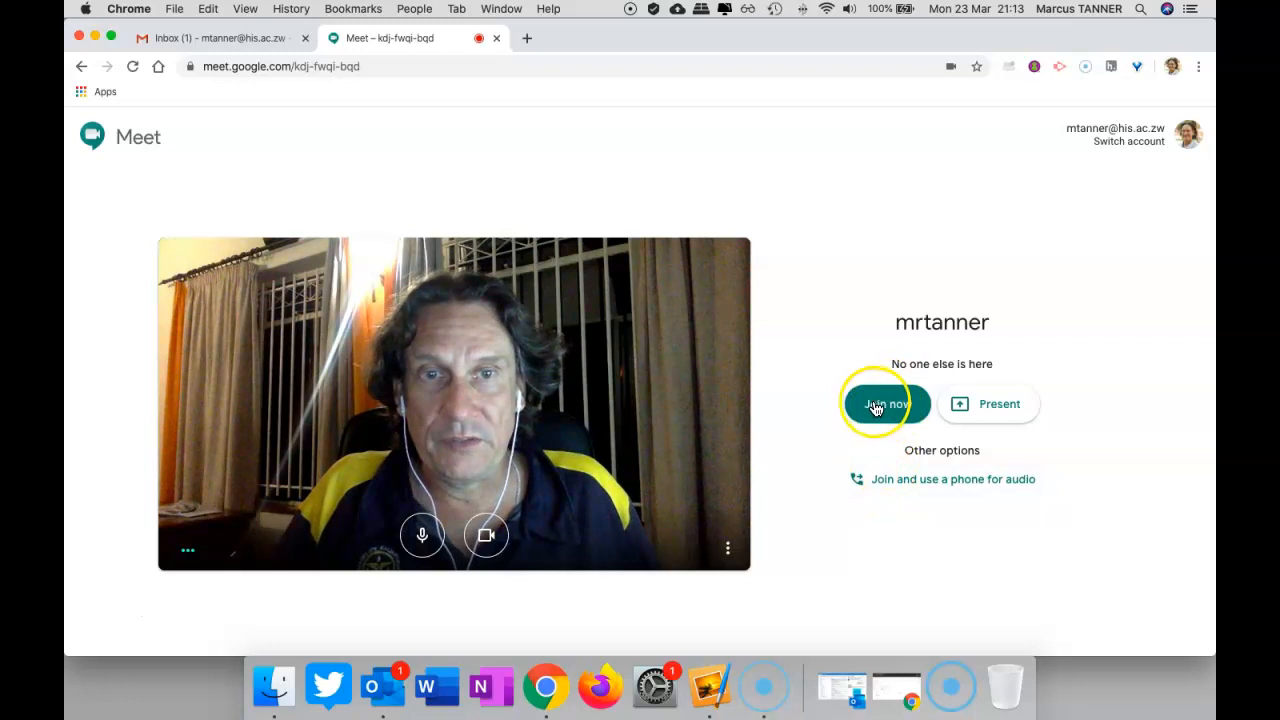
Step: Join the meeting as the teacher and copy its joining link from the Add others dialog
click(884, 404)
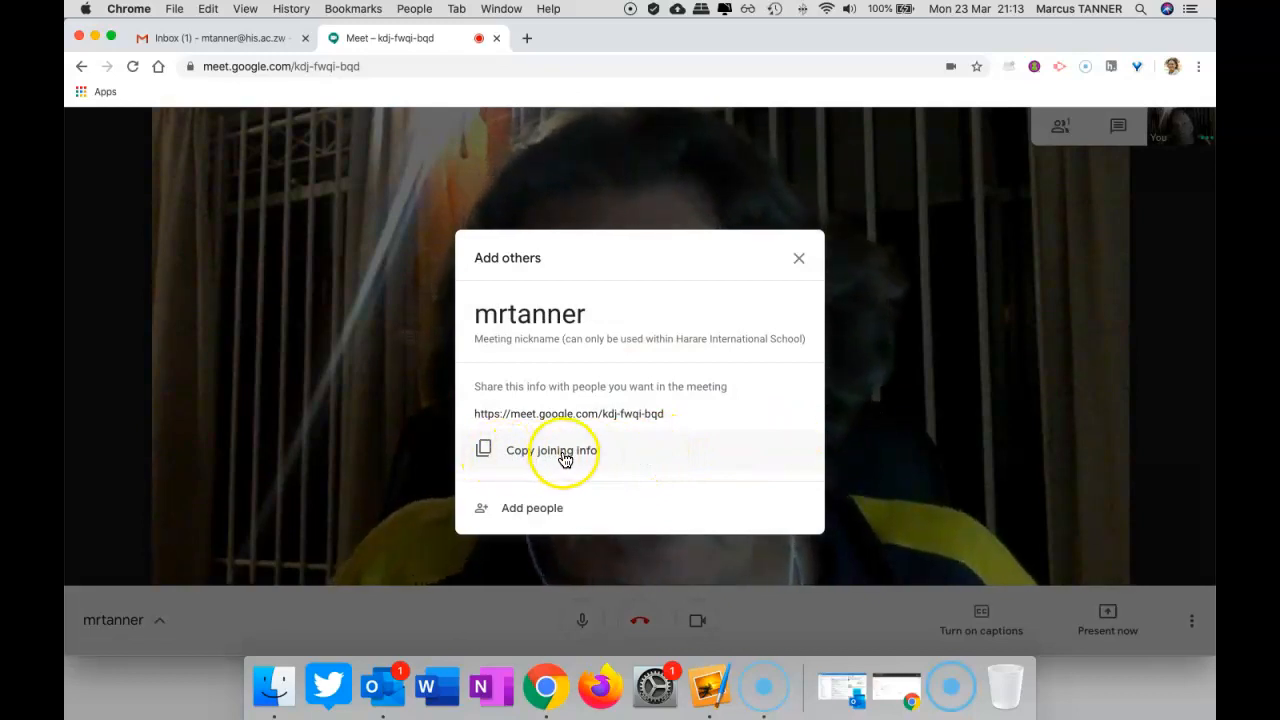
click(552, 450)
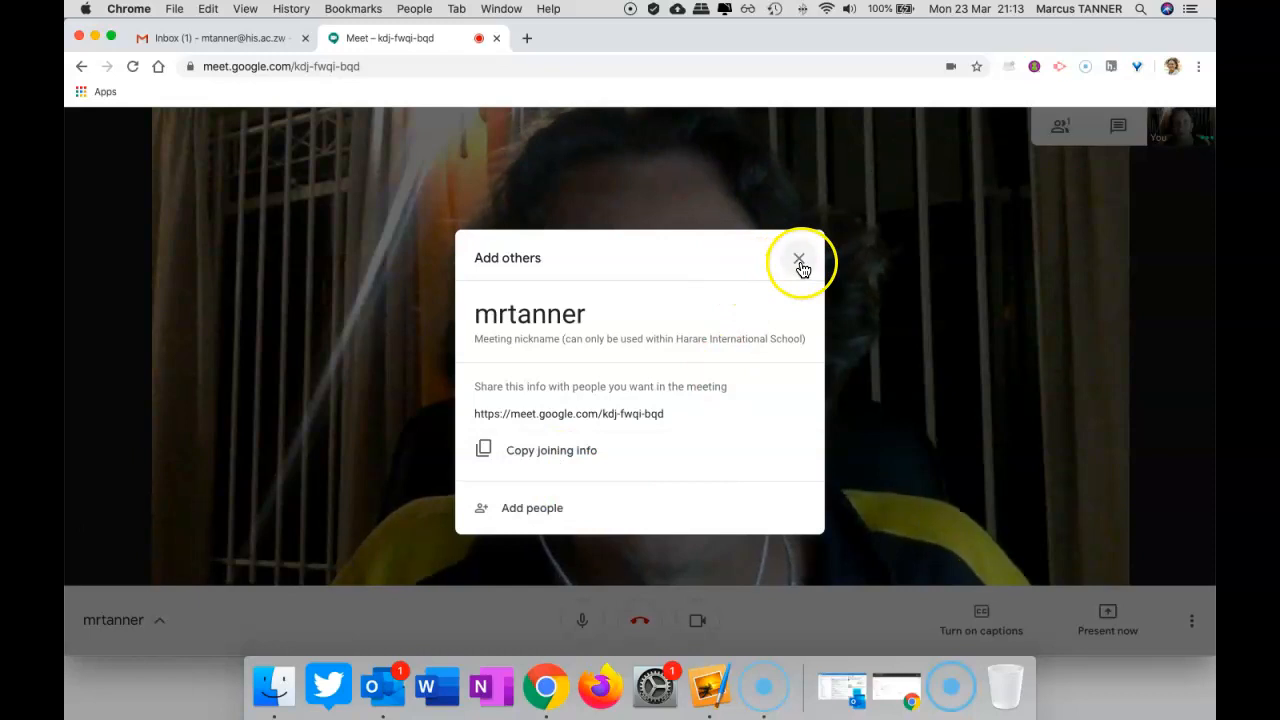
click(800, 260)
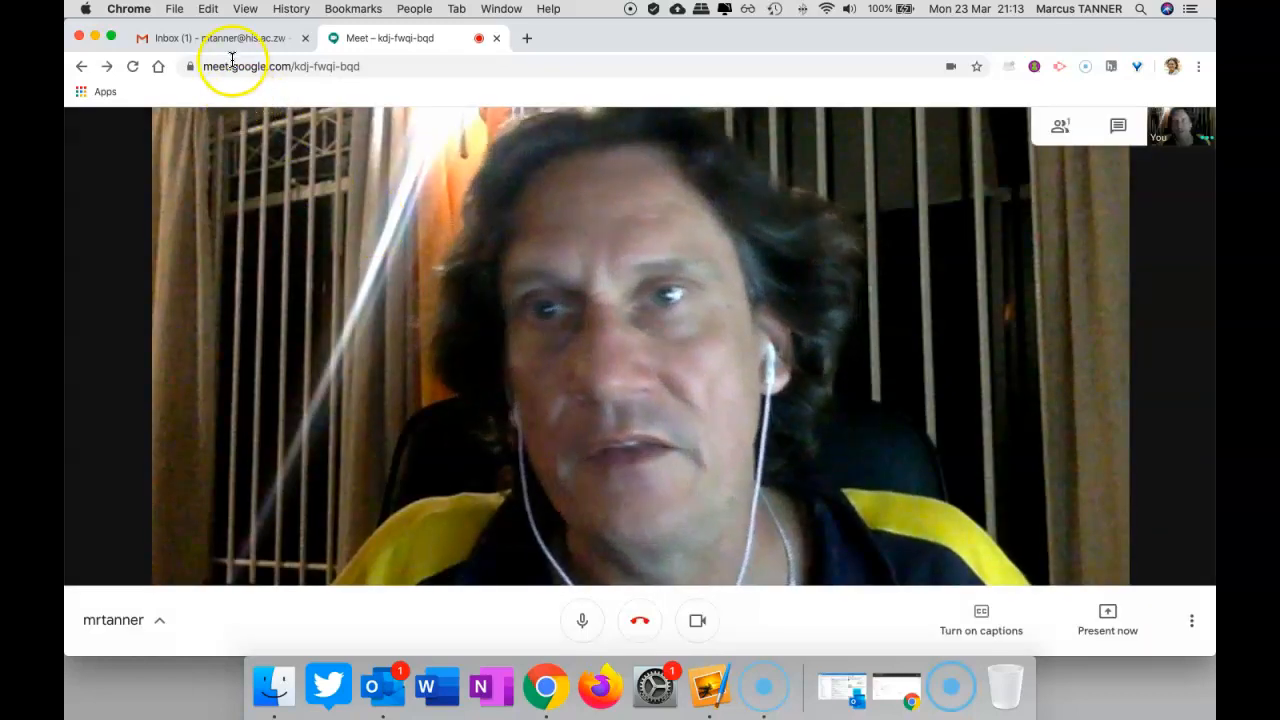
Step: Paste the meeting link into the student's Gmail chat and send it
click(200, 38)
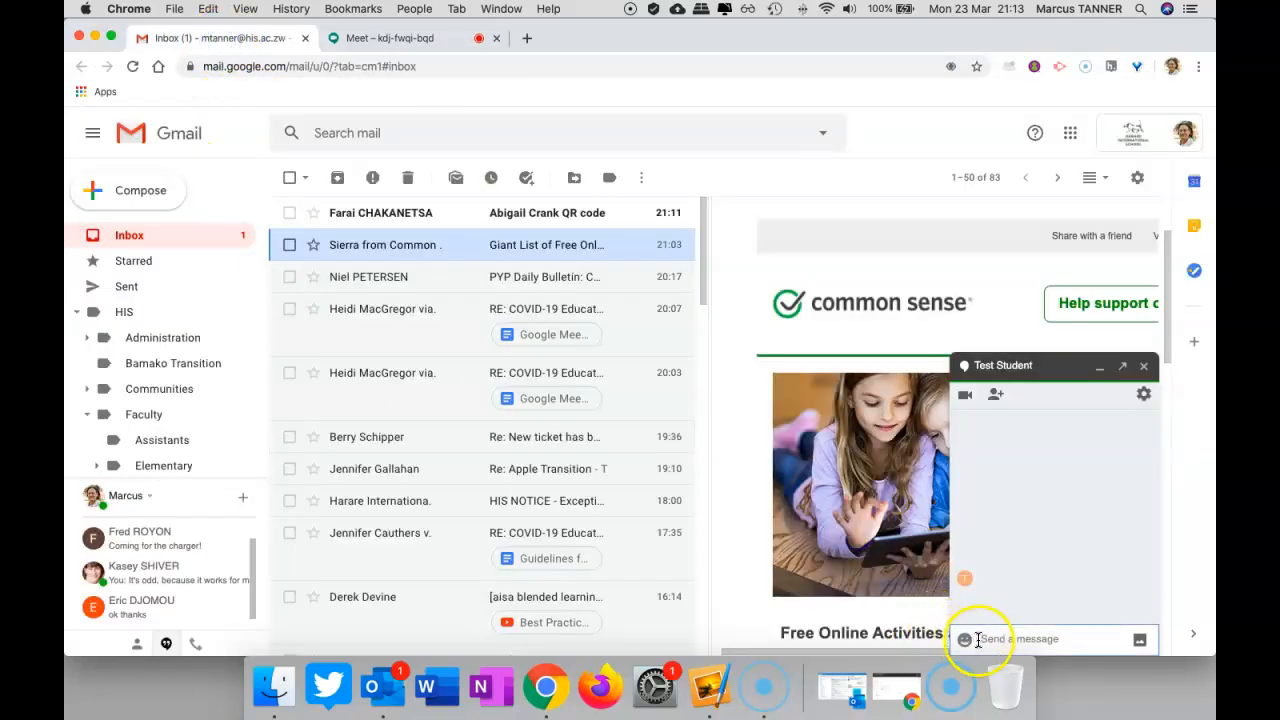
right_click(1018, 638)
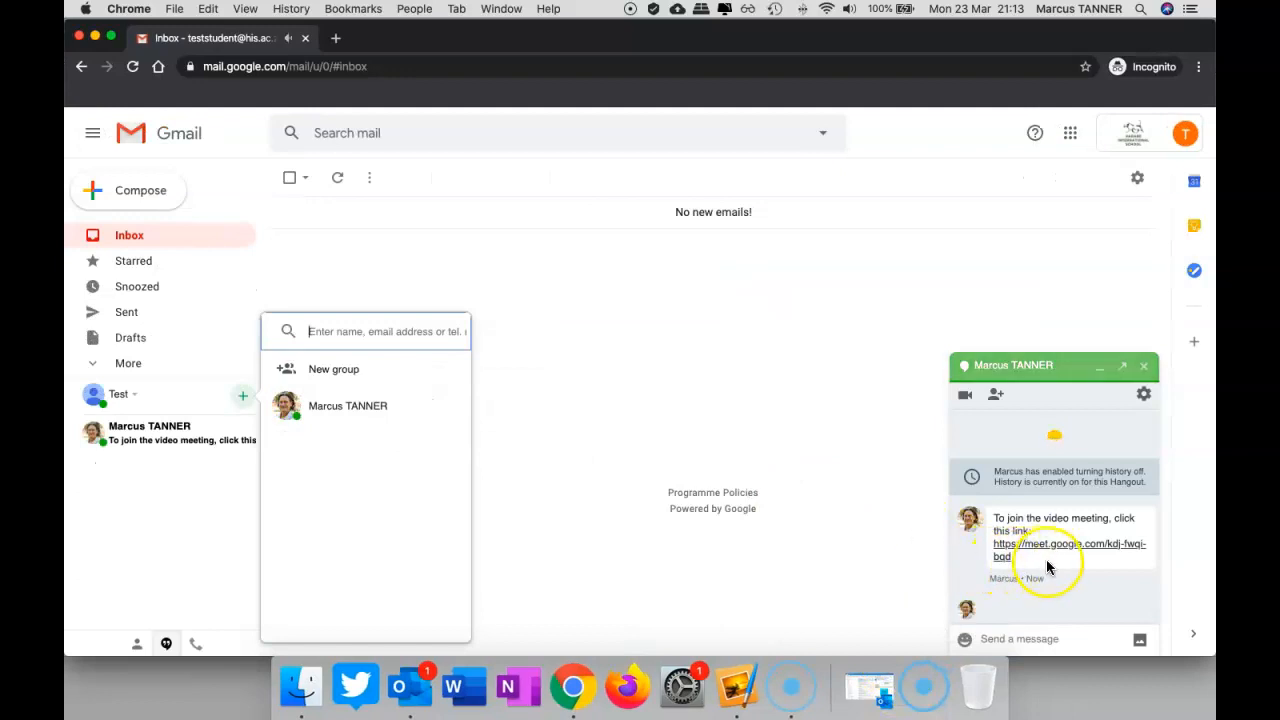
mouse_move(1022, 564)
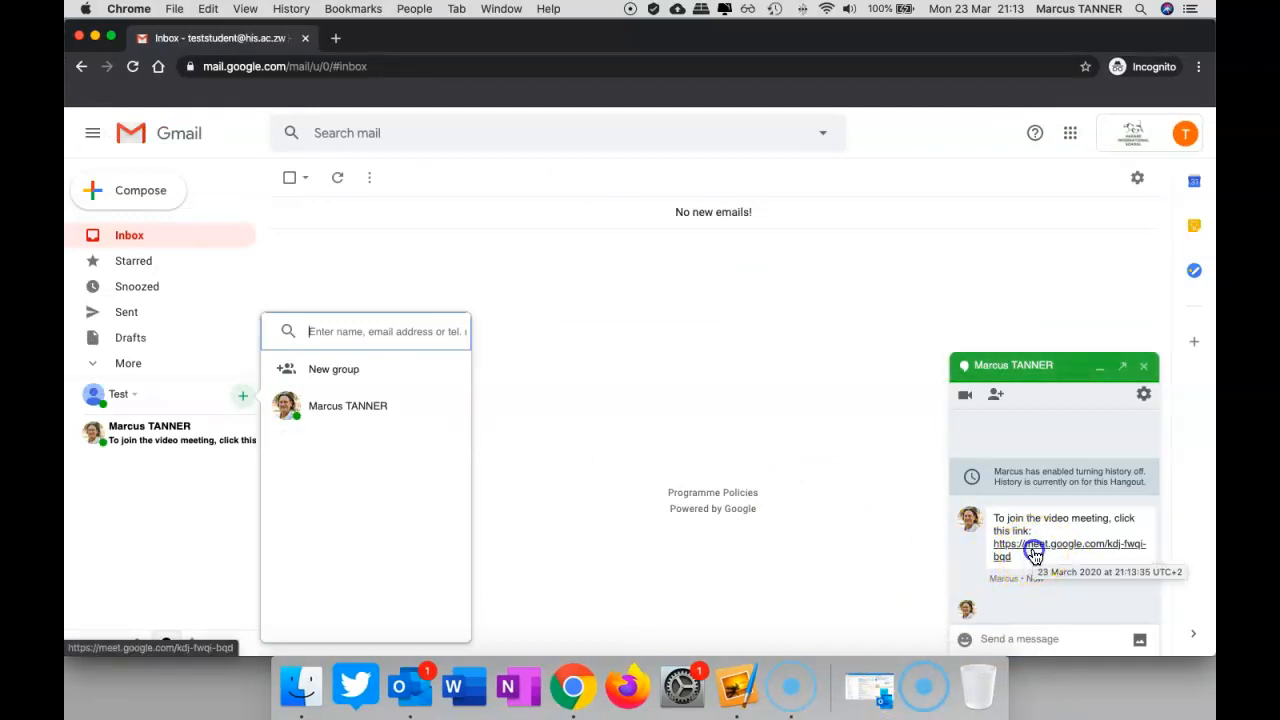
Step: Join the meeting as Test Student from the chat link, so the call lists two people
click(1032, 548)
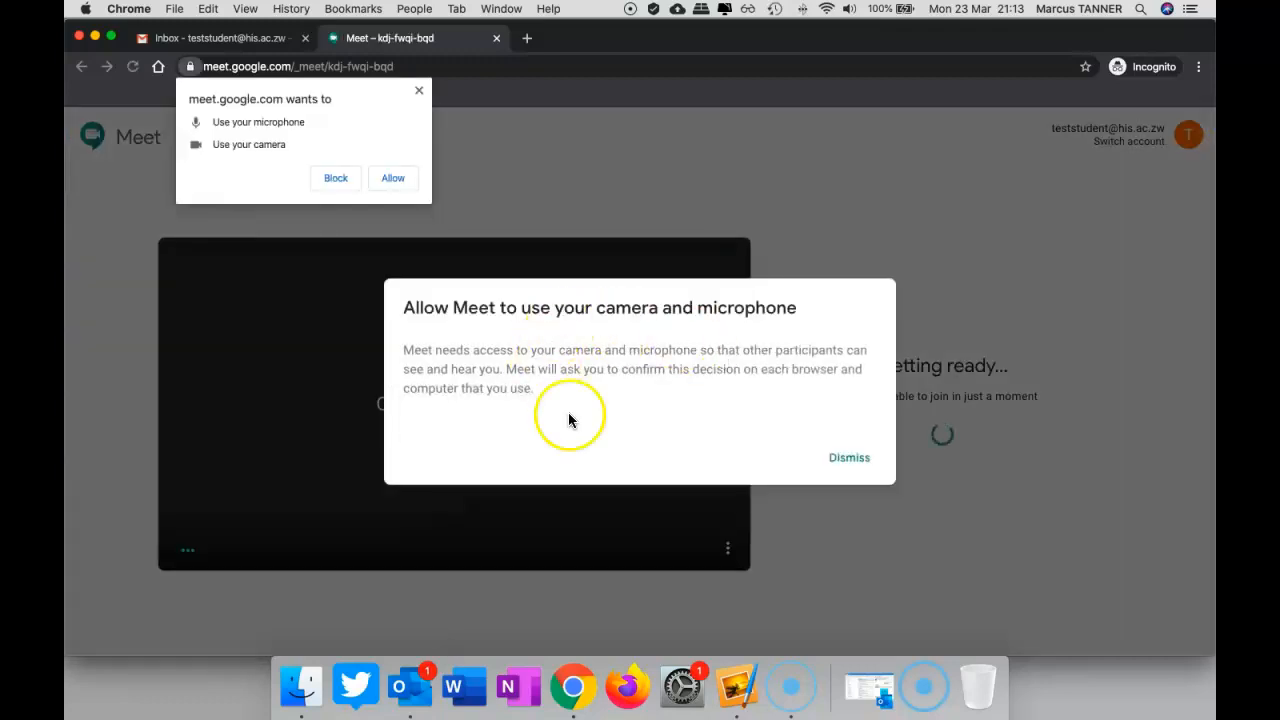
click(392, 176)
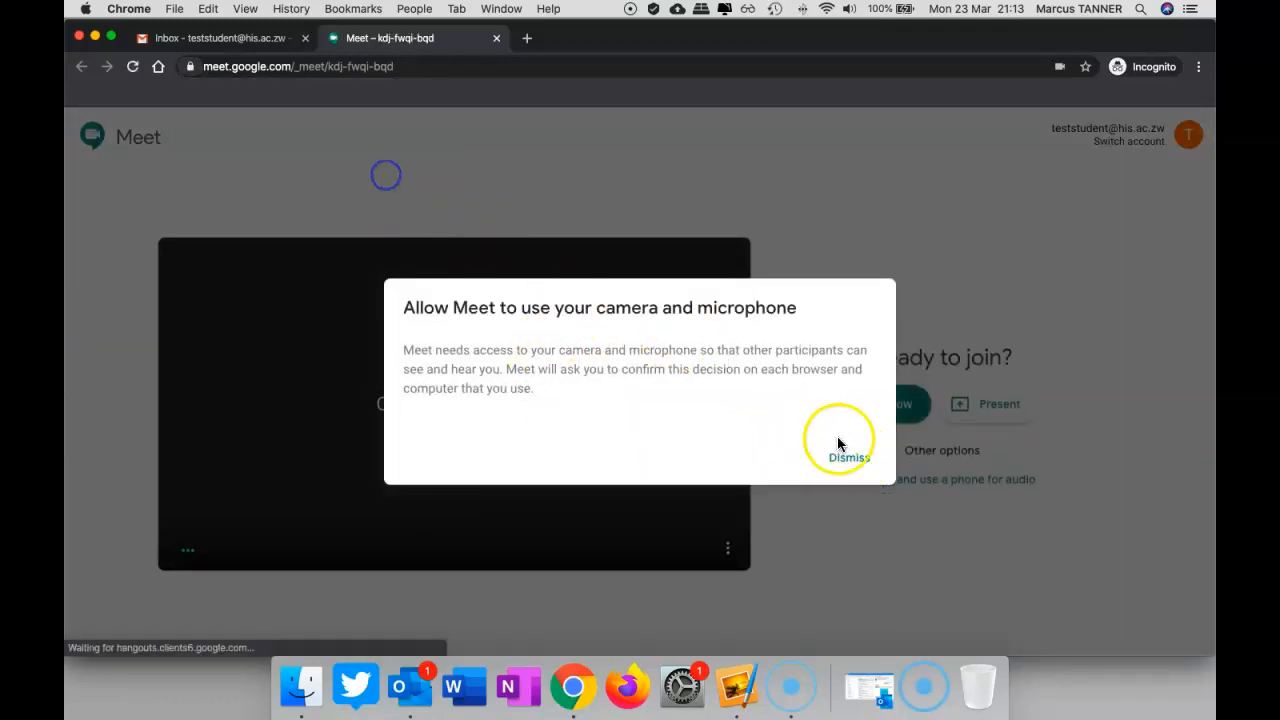
click(848, 456)
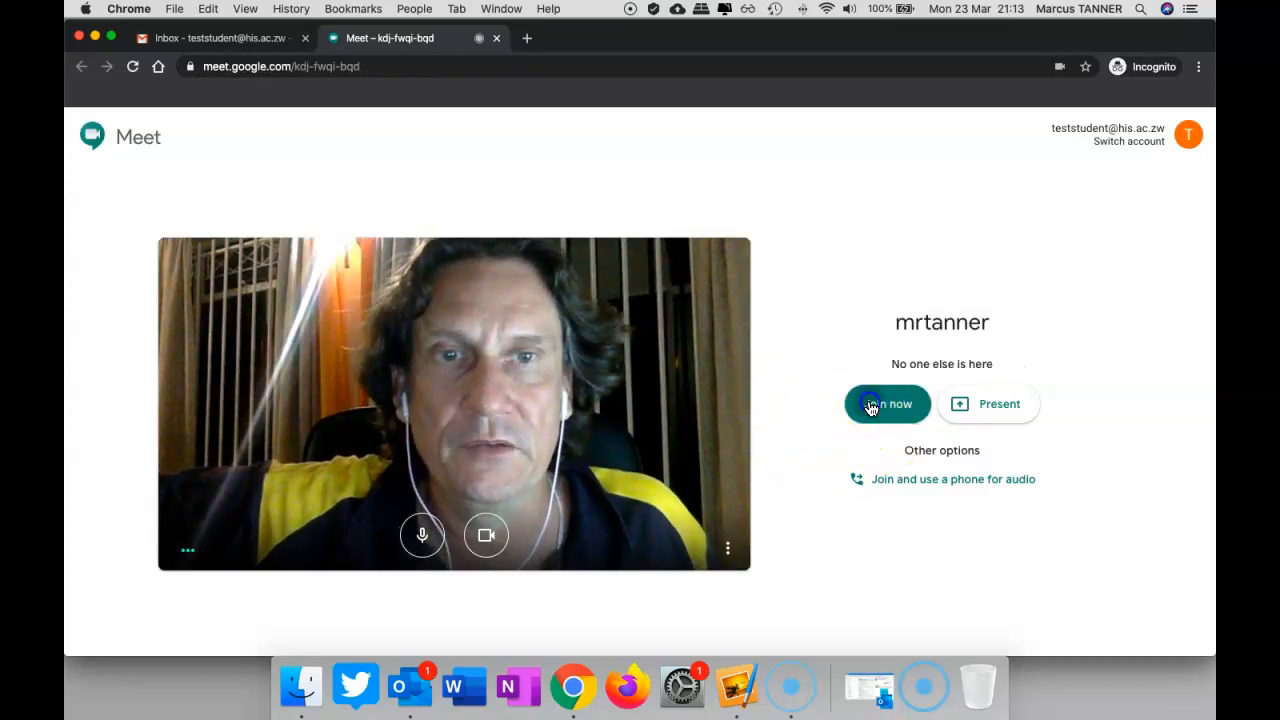
click(888, 404)
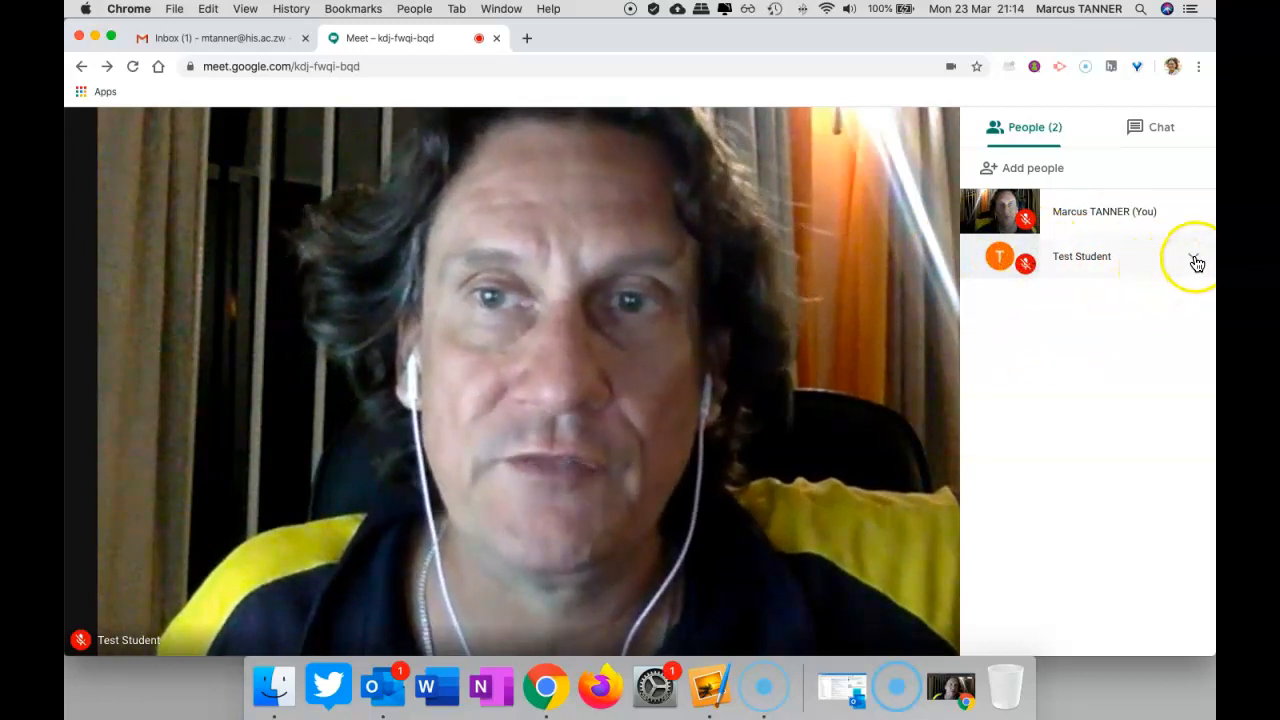
Step: Remove Test Student from the call via the People panel and confirm the removal
click(1196, 256)
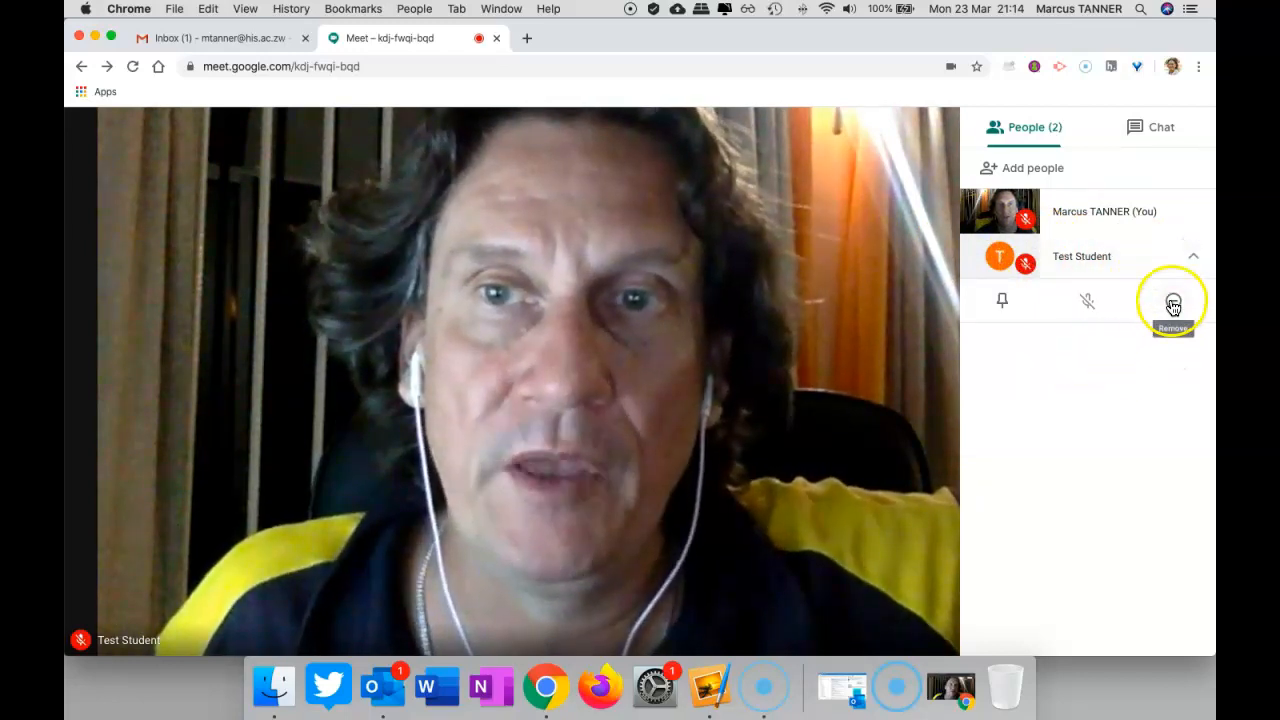
click(1172, 304)
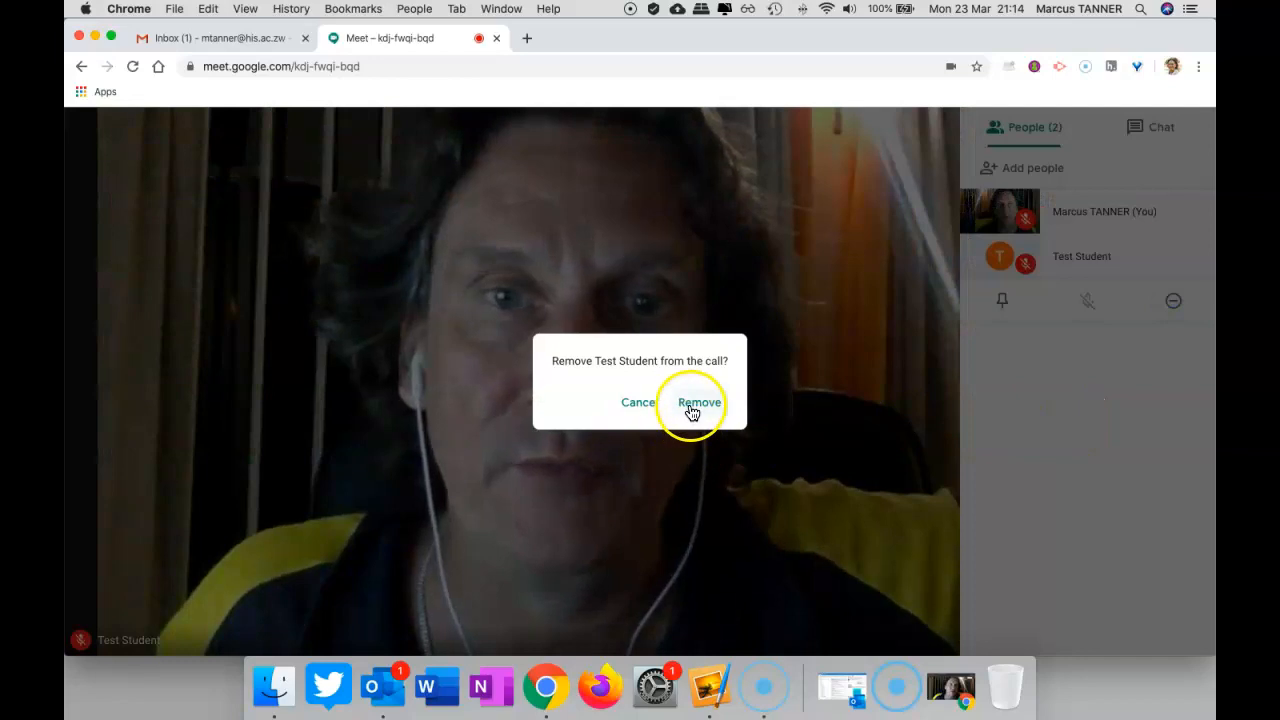
click(698, 402)
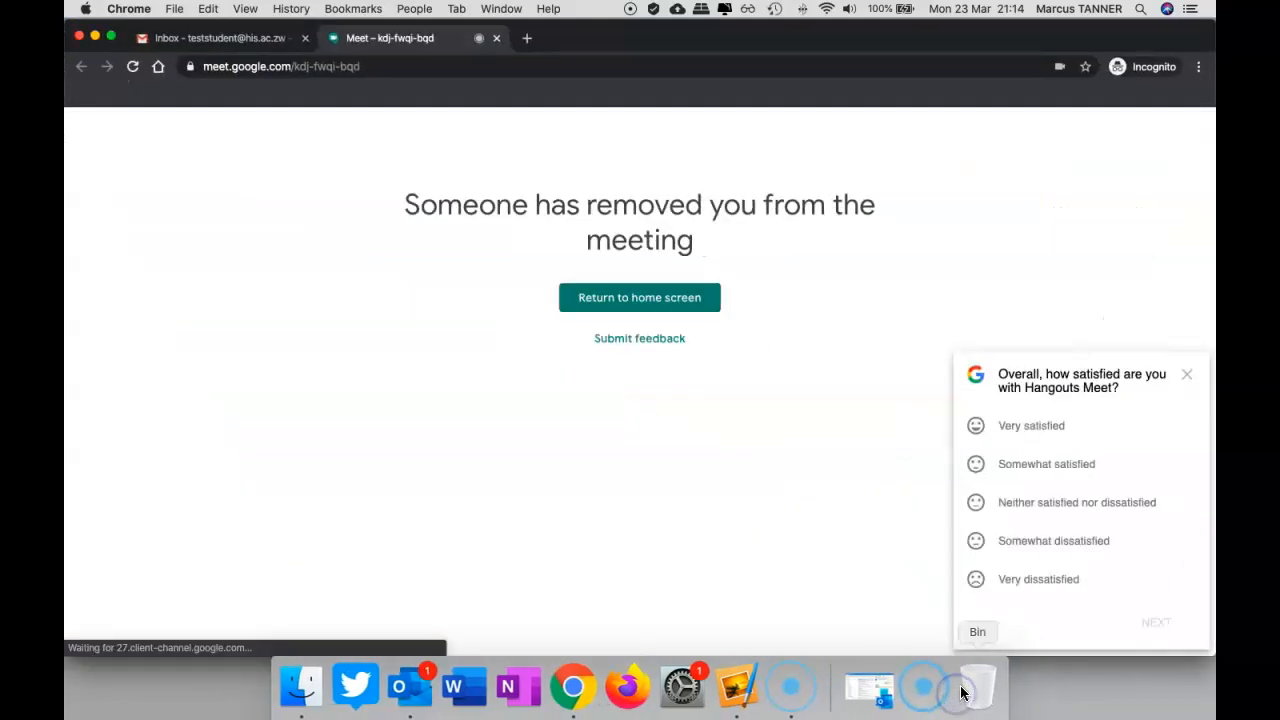
mouse_move(1190, 378)
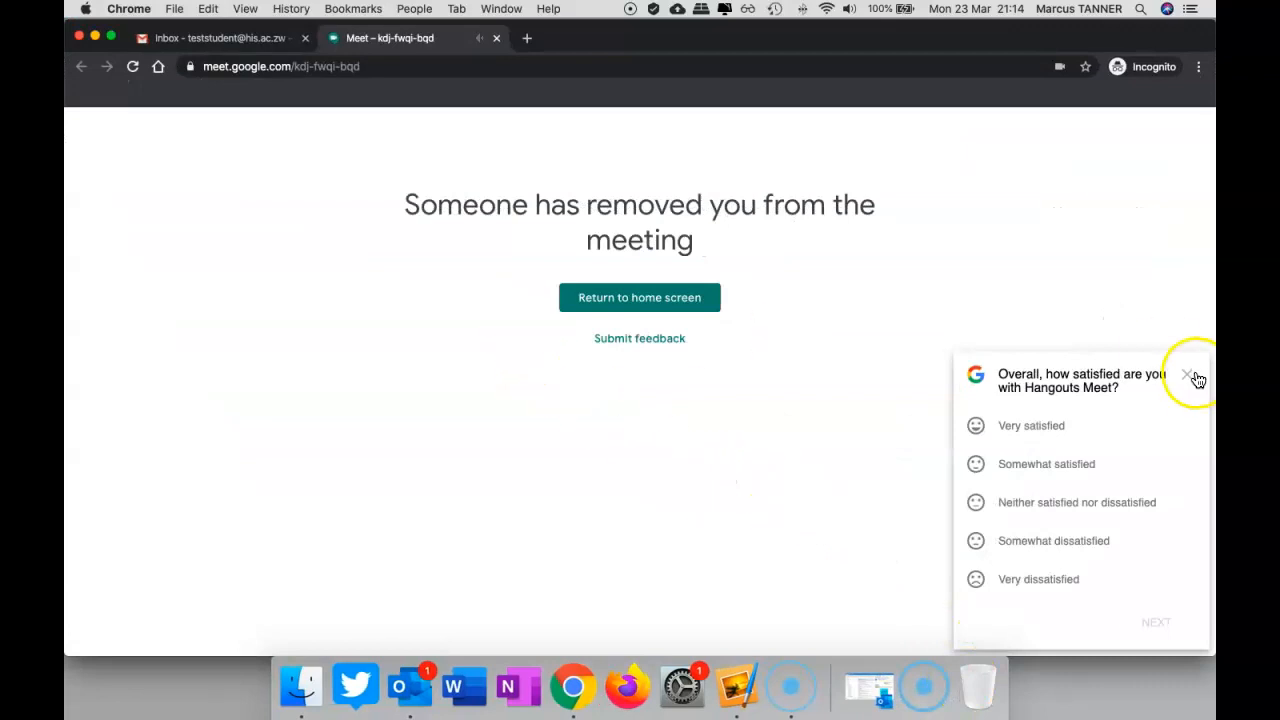
Step: Close the satisfaction survey popup, leaving the removed-from-meeting notice
click(1188, 376)
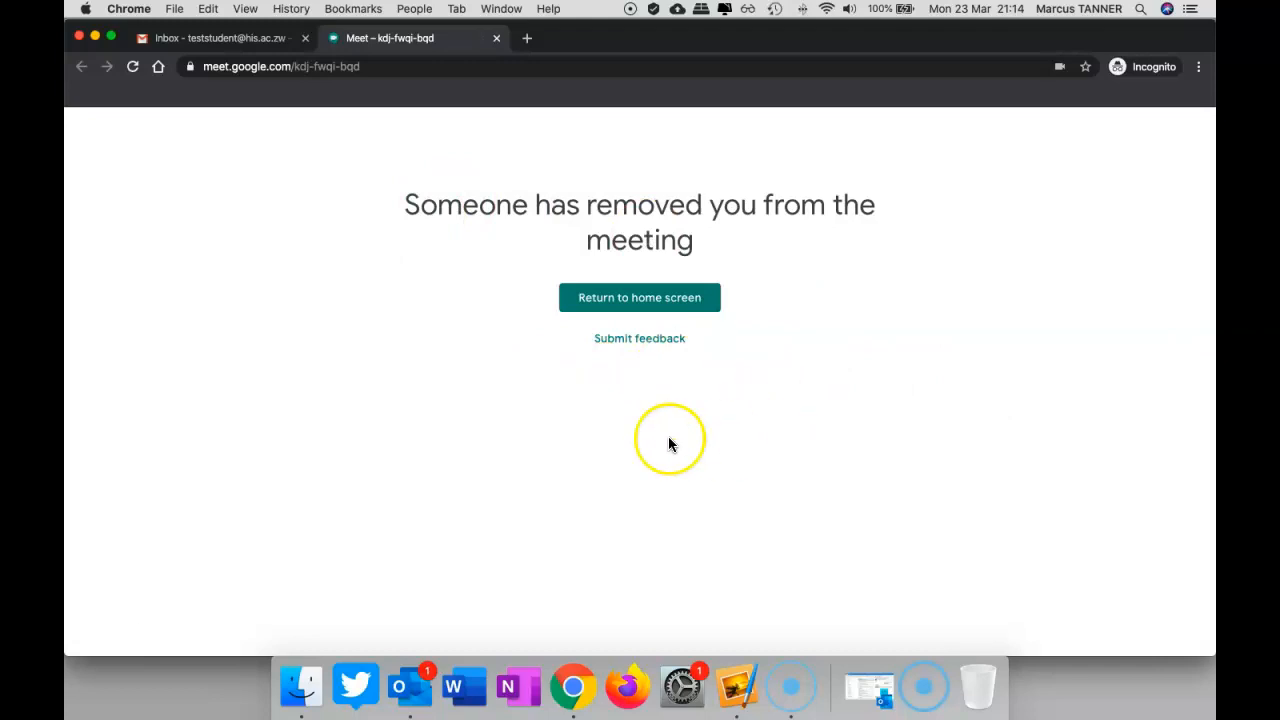
mouse_move(688, 452)
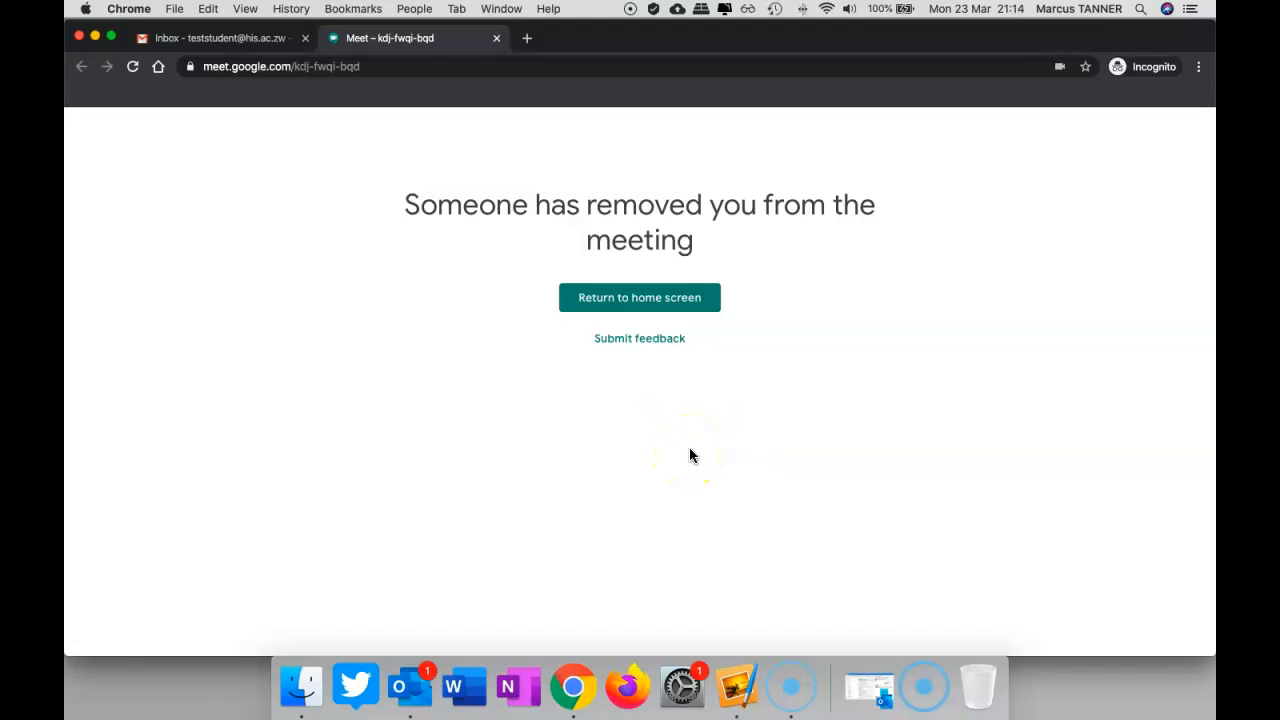
mouse_move(84, 618)
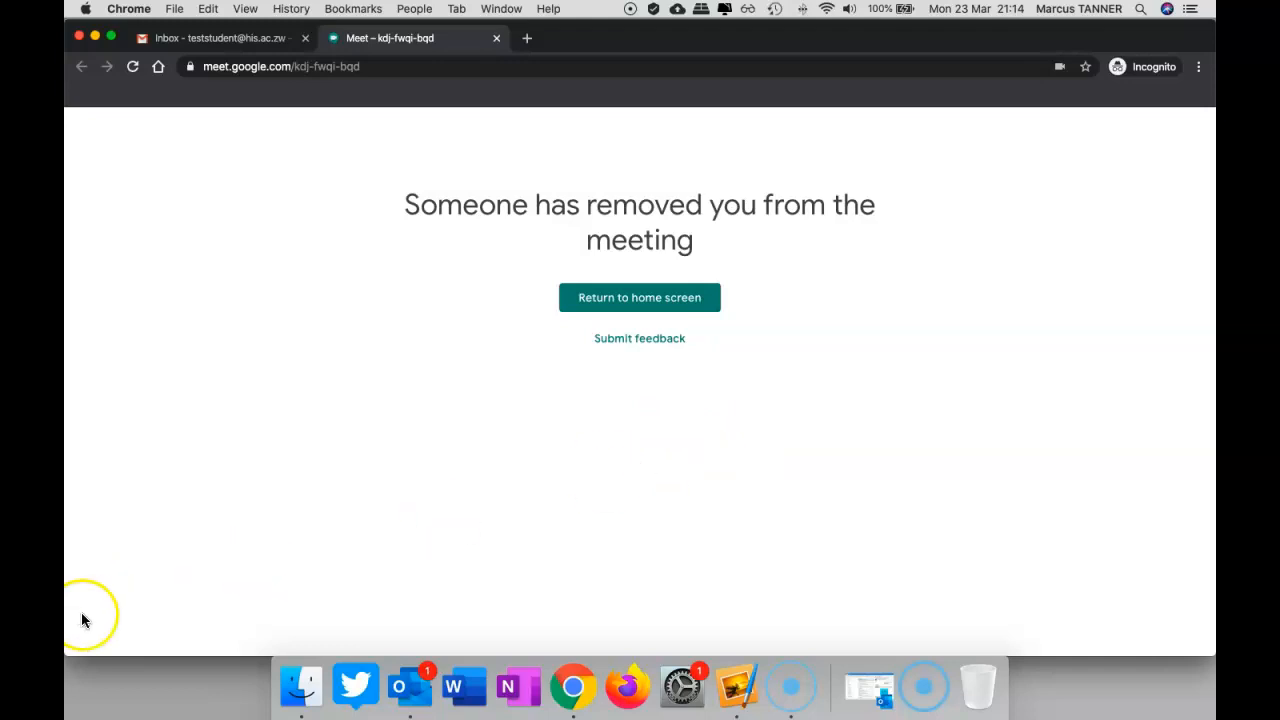